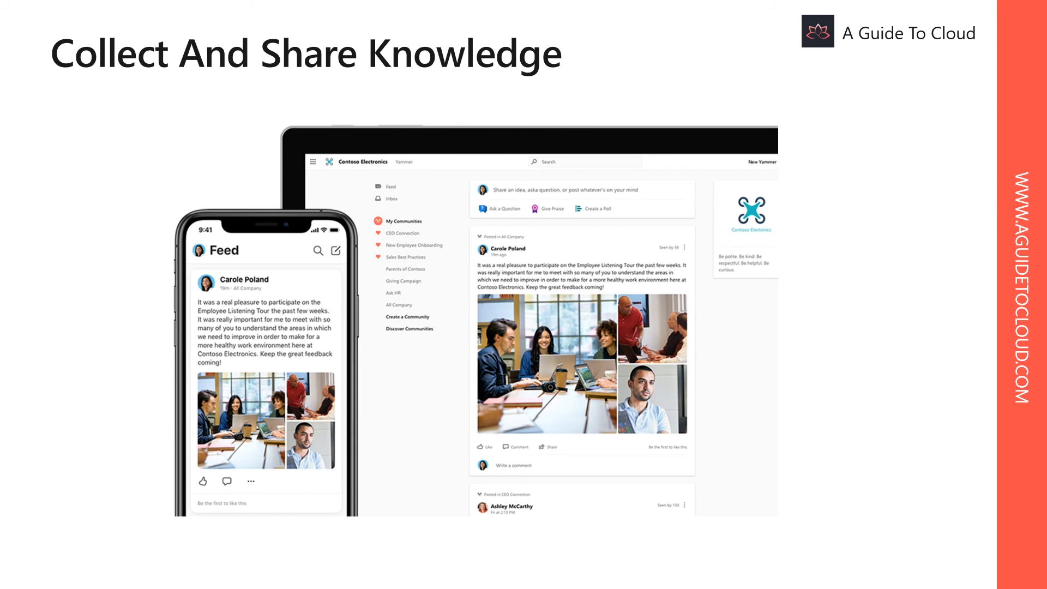
Advance the slideshow to the 'Create communication sites' slide showing a SharePoint home page.
key(Right)
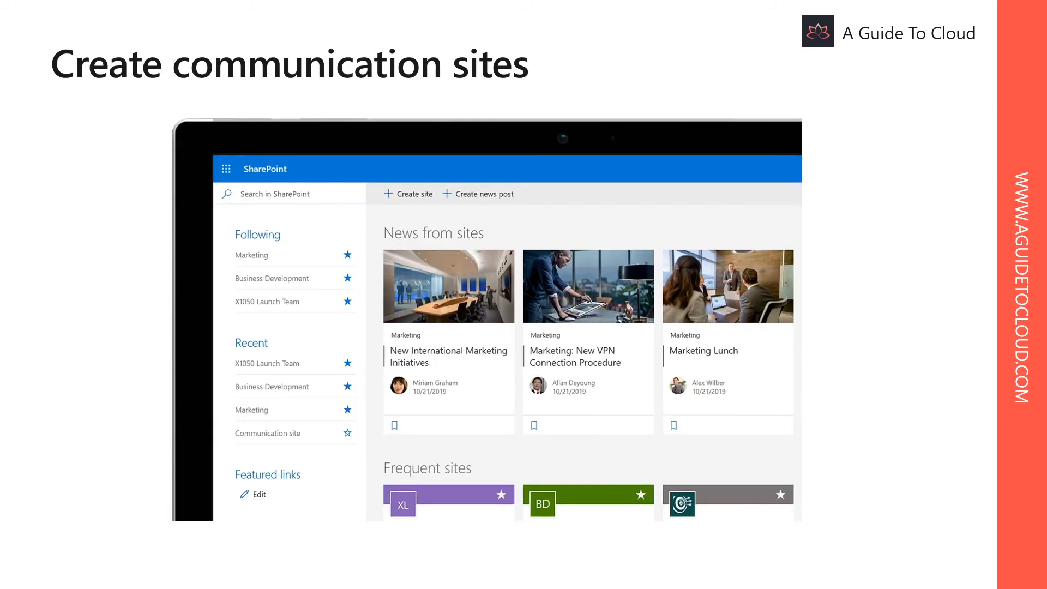